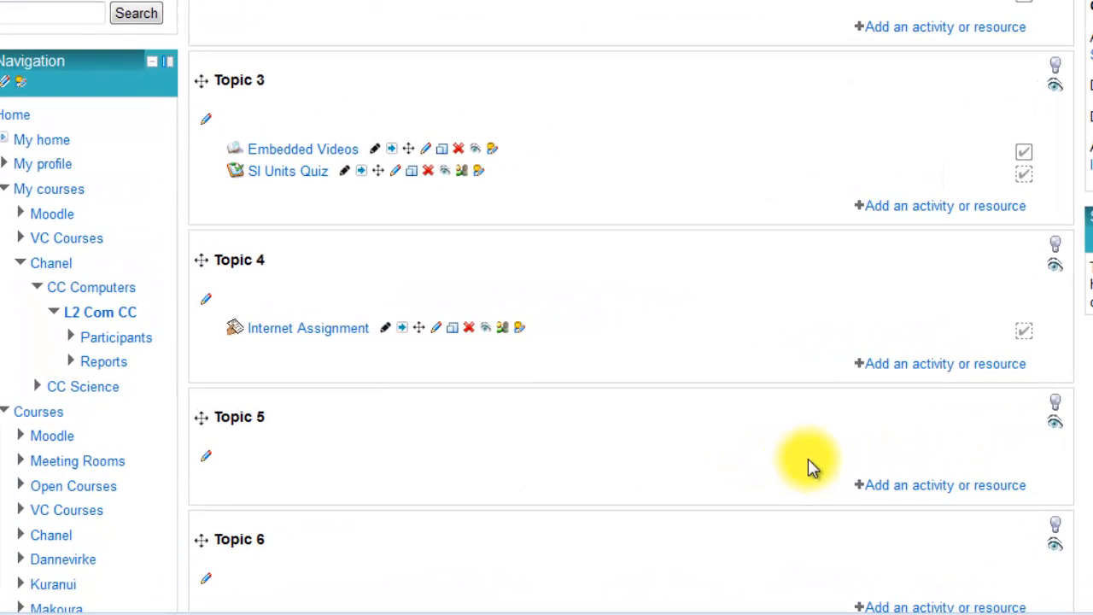
{"action": "mouse_move", "coordinate": [965, 410]}
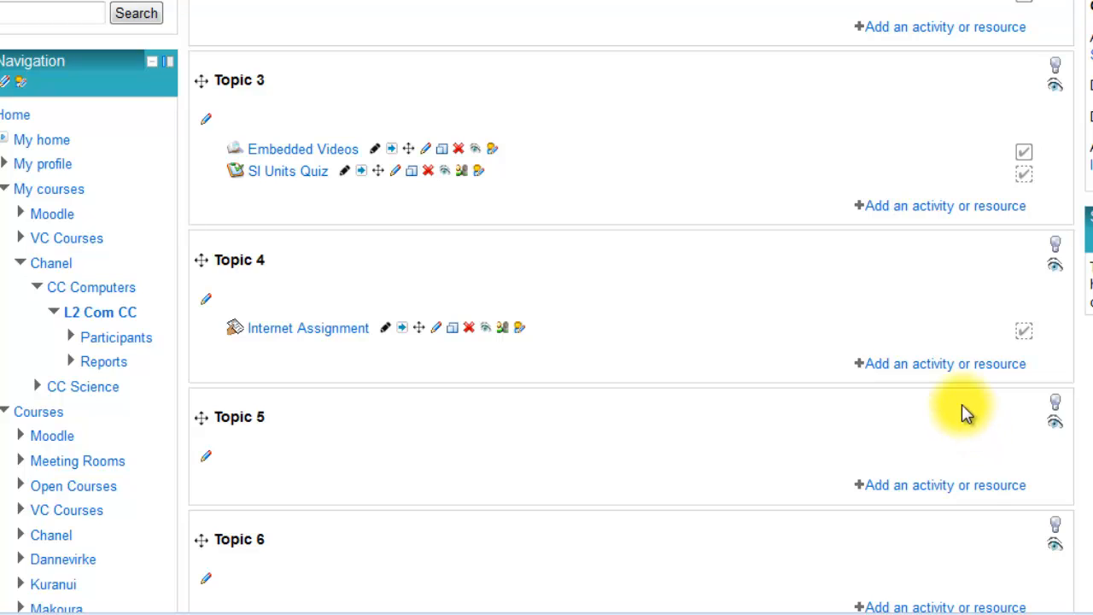
- Add a new Assignment activity to Topic 4 and review its name and learning-journal description
{"action": "left_click", "coordinate": [945, 362]}
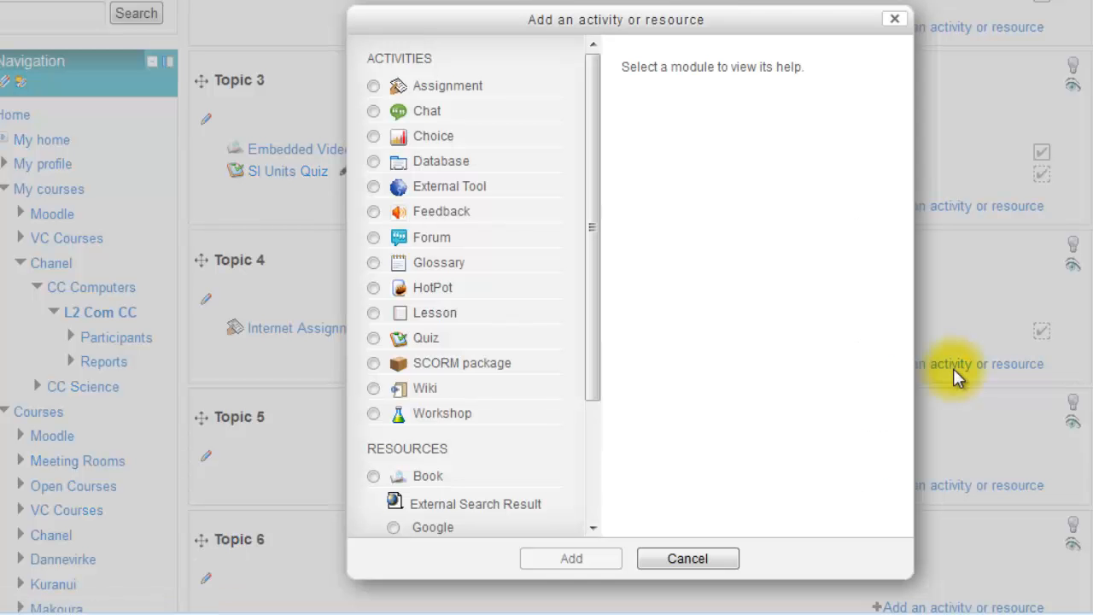
{"action": "left_click", "coordinate": [372, 85]}
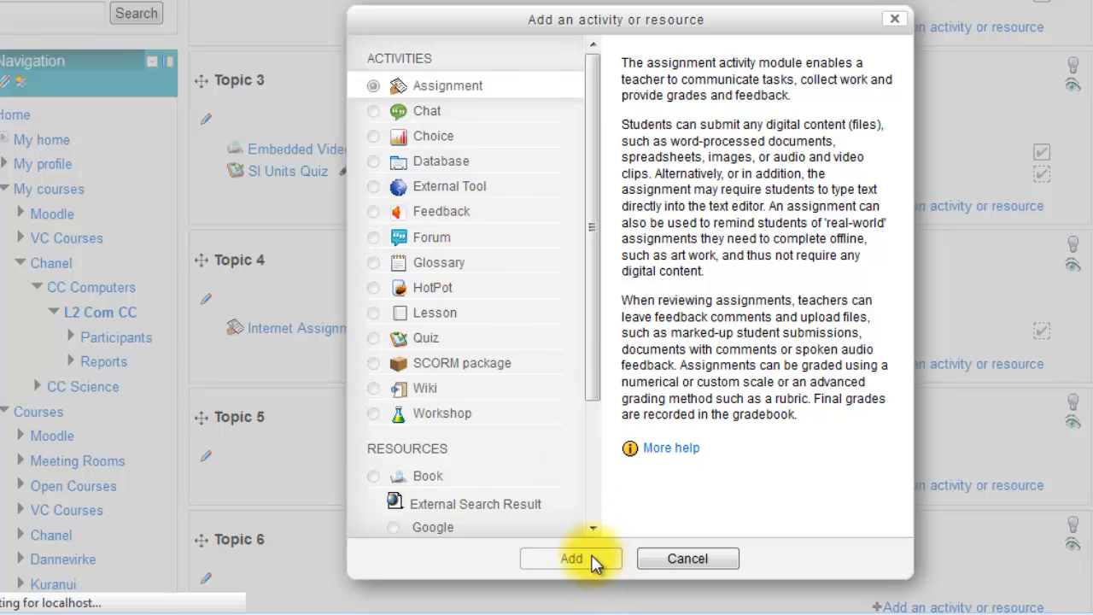
{"action": "left_click", "coordinate": [570, 556]}
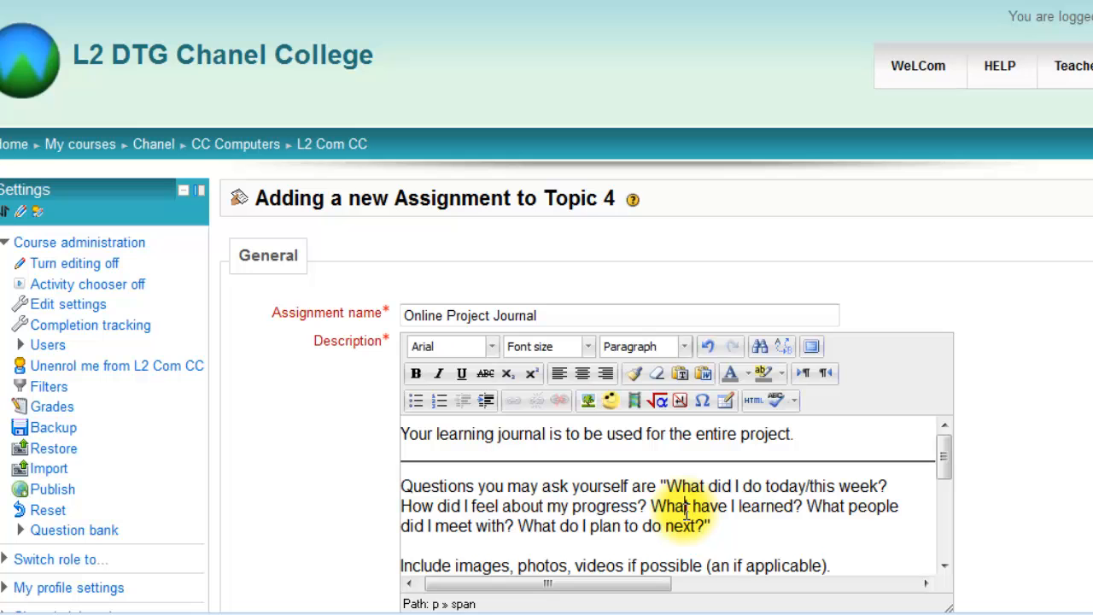
{"action": "scroll", "scroll_direction": "down", "scroll_amount": 3}
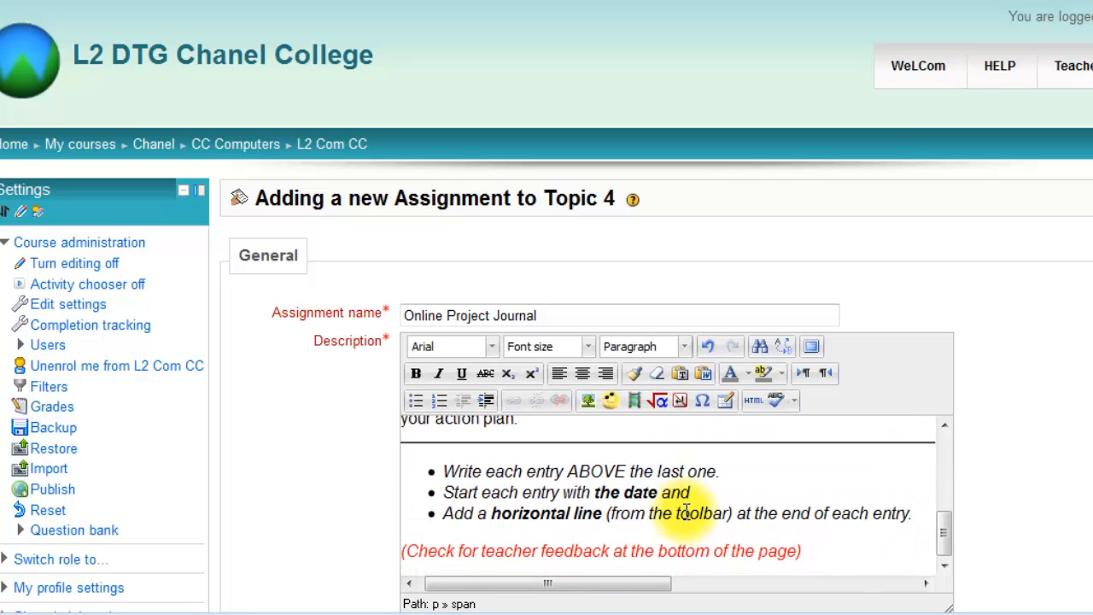
{"action": "scroll", "scroll_direction": "down", "scroll_amount": 3}
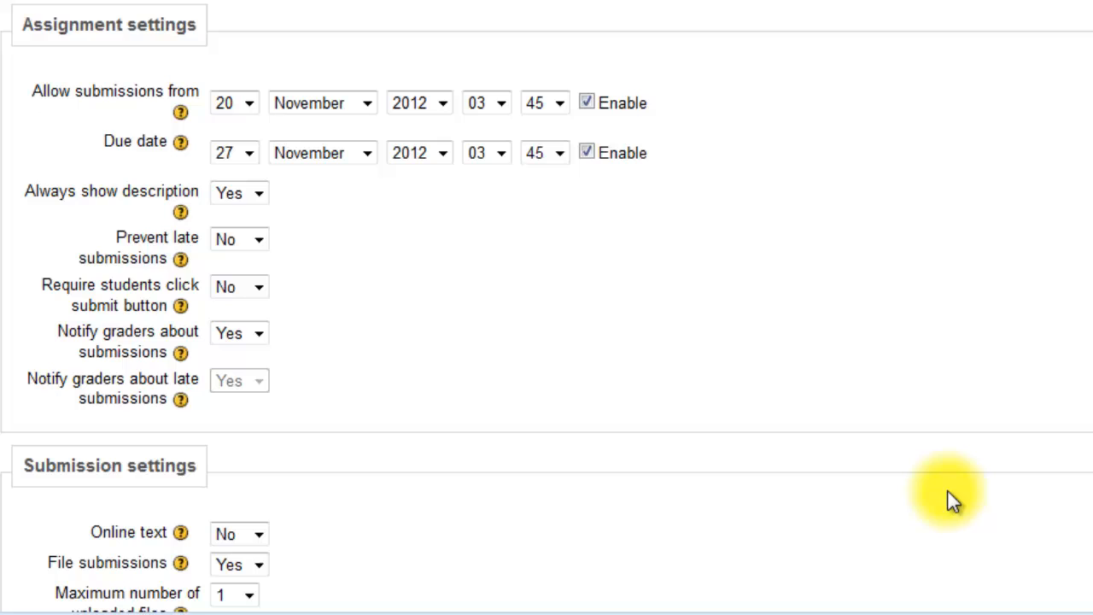
{"action": "mouse_move", "coordinate": [743, 257]}
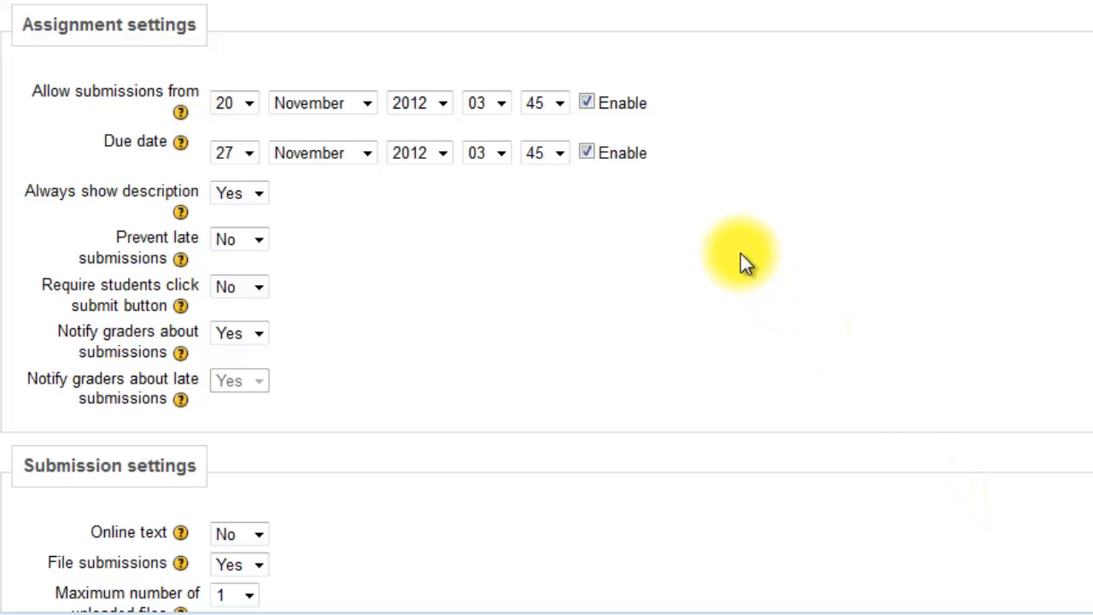
- Disable both the 'Allow submissions from' date and the Due date
{"action": "left_click", "coordinate": [587, 103]}
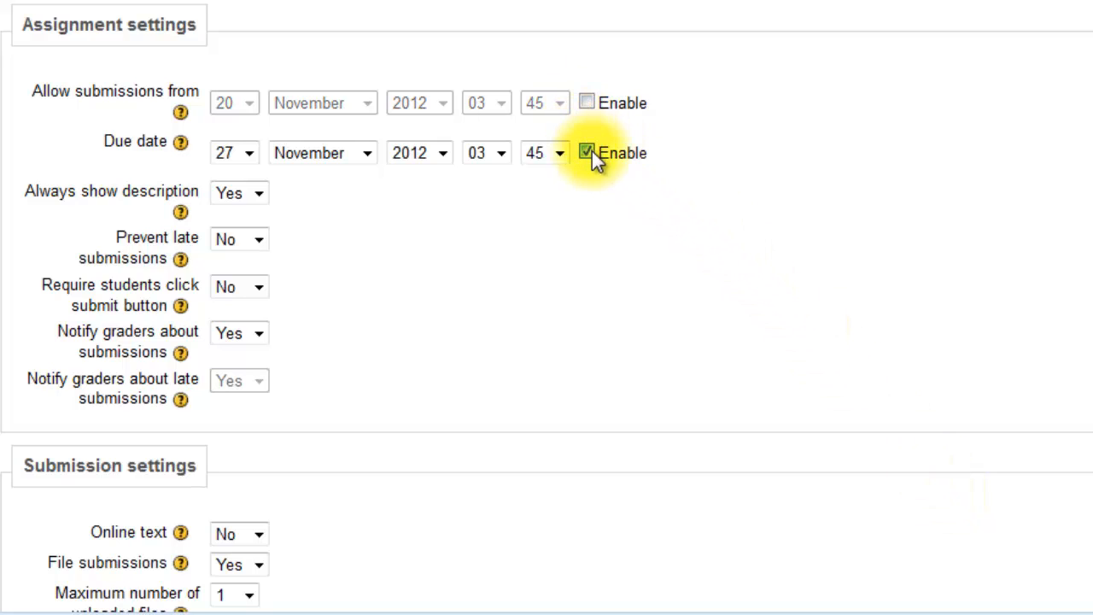
{"action": "left_click", "coordinate": [587, 154]}
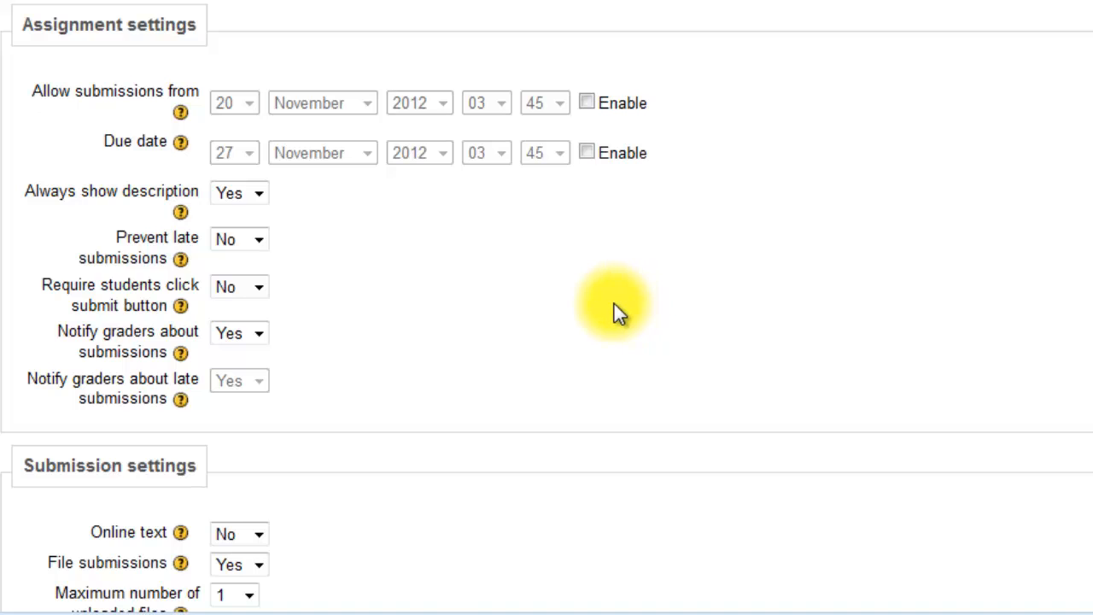
{"action": "scroll", "scroll_direction": "down", "scroll_amount": 3}
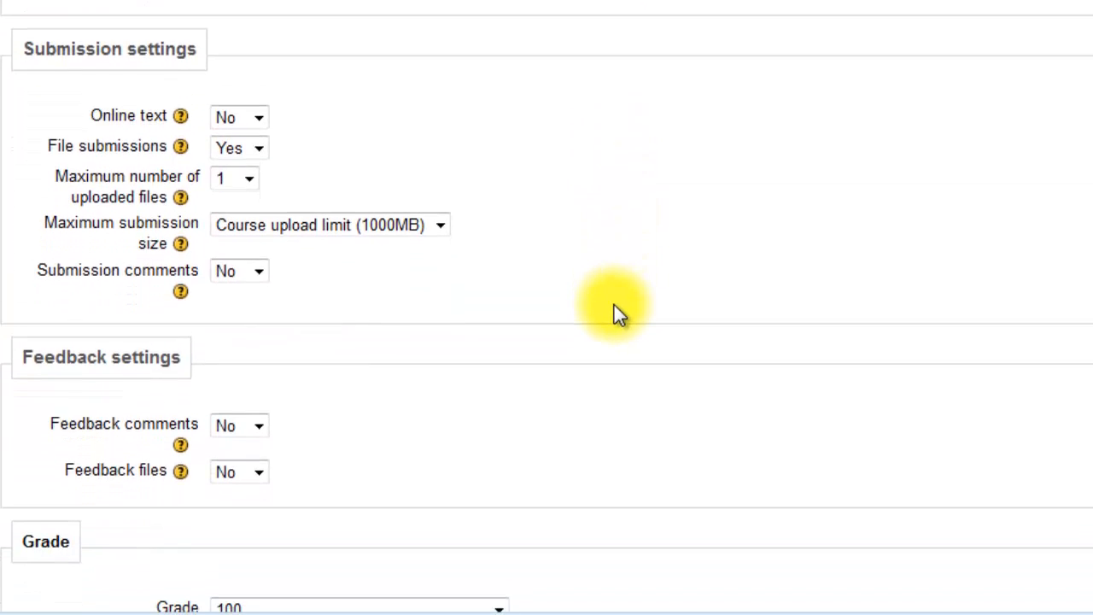
{"action": "mouse_move", "coordinate": [308, 150]}
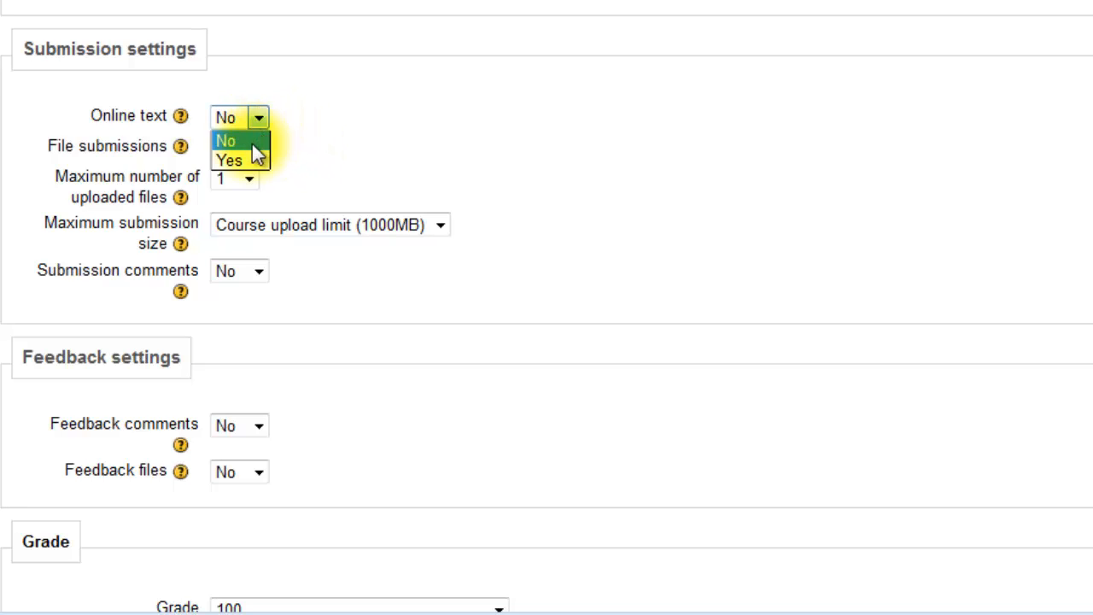
- Enable Online text, allow up to 10 uploaded files, and turn on Feedback comments
{"action": "left_click", "coordinate": [229, 160]}
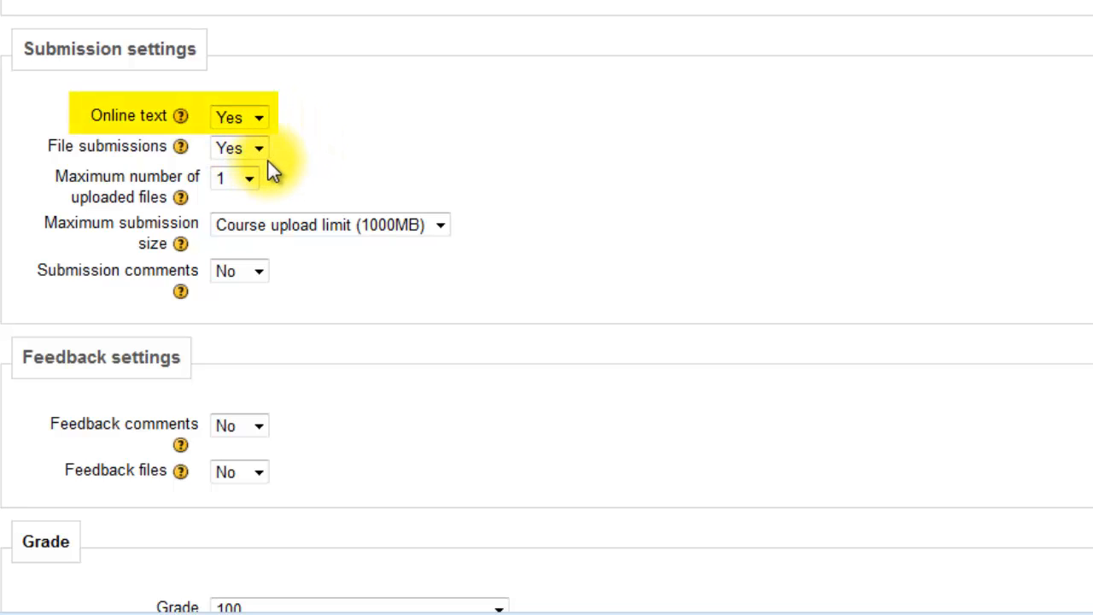
{"action": "mouse_move", "coordinate": [307, 160]}
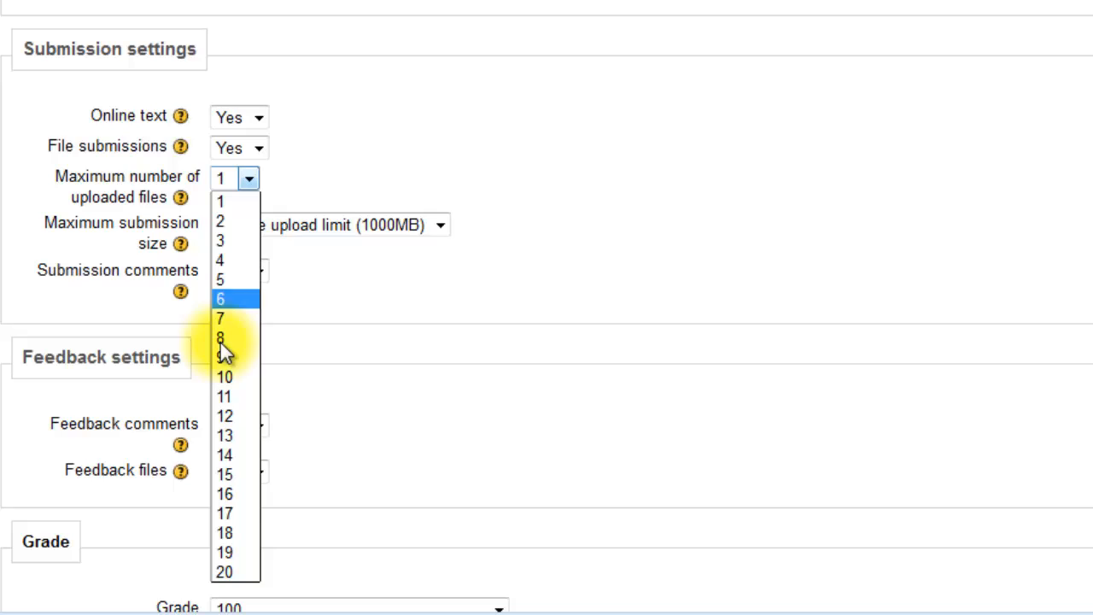
{"action": "left_click", "coordinate": [226, 378]}
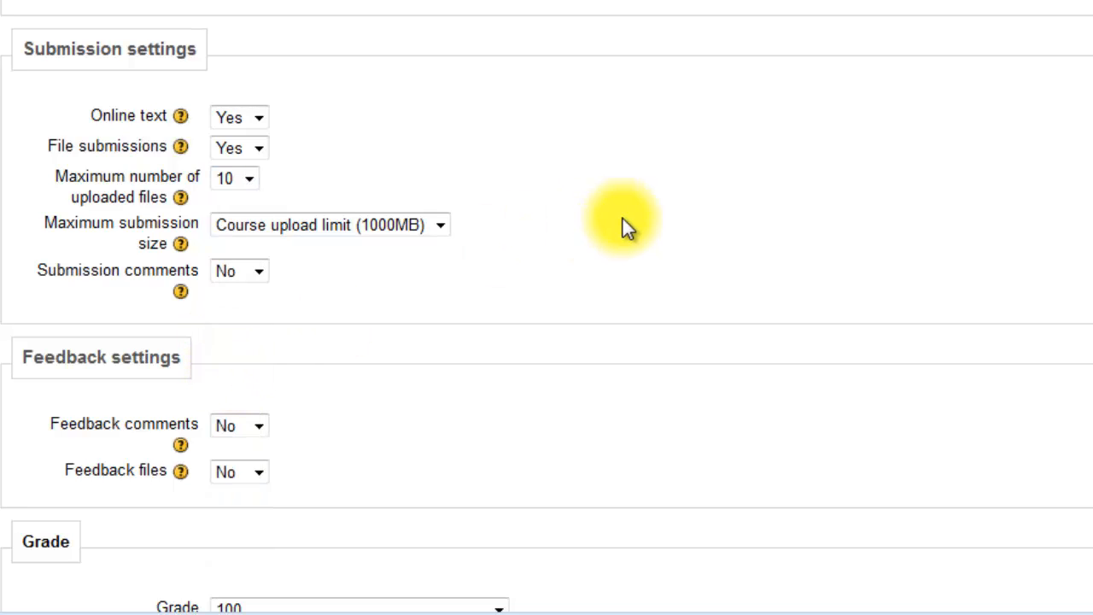
{"action": "left_click", "coordinate": [239, 425]}
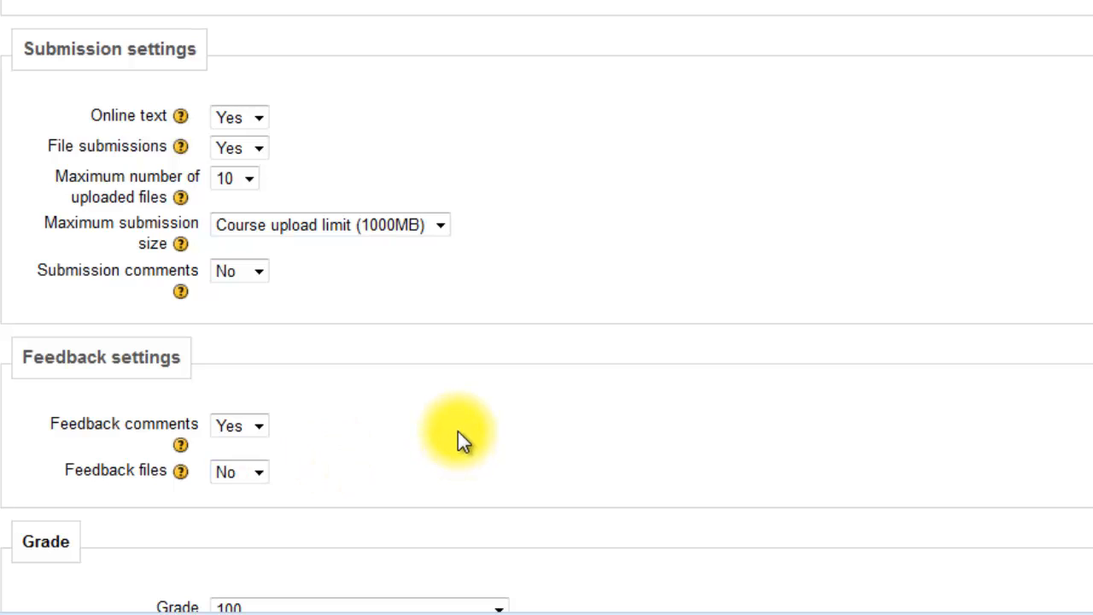
{"action": "scroll", "scroll_direction": "down", "scroll_amount": 3}
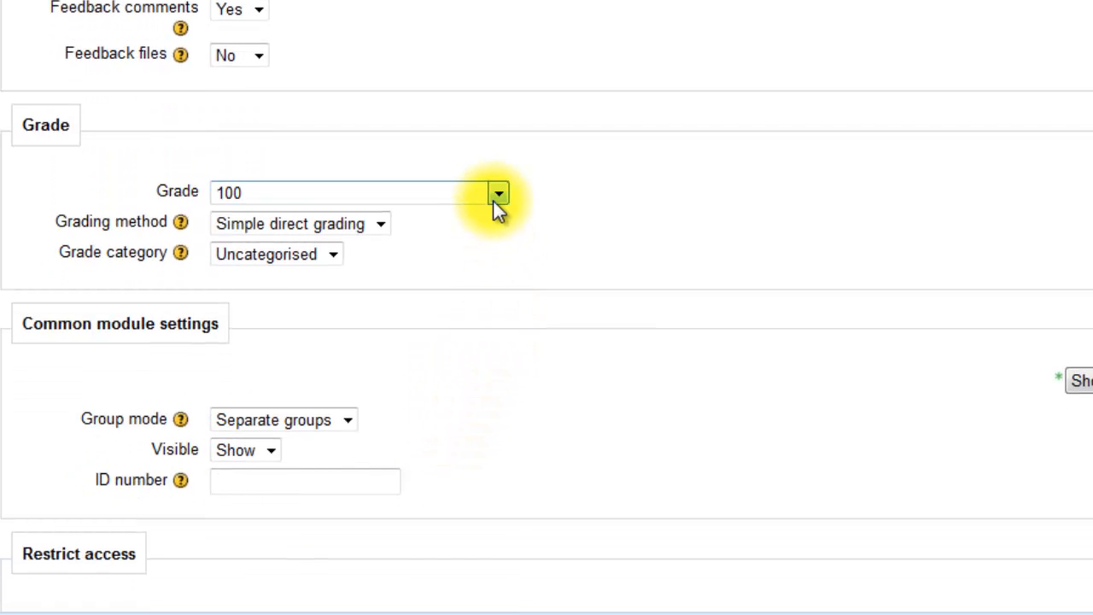
{"action": "left_click", "coordinate": [498, 192]}
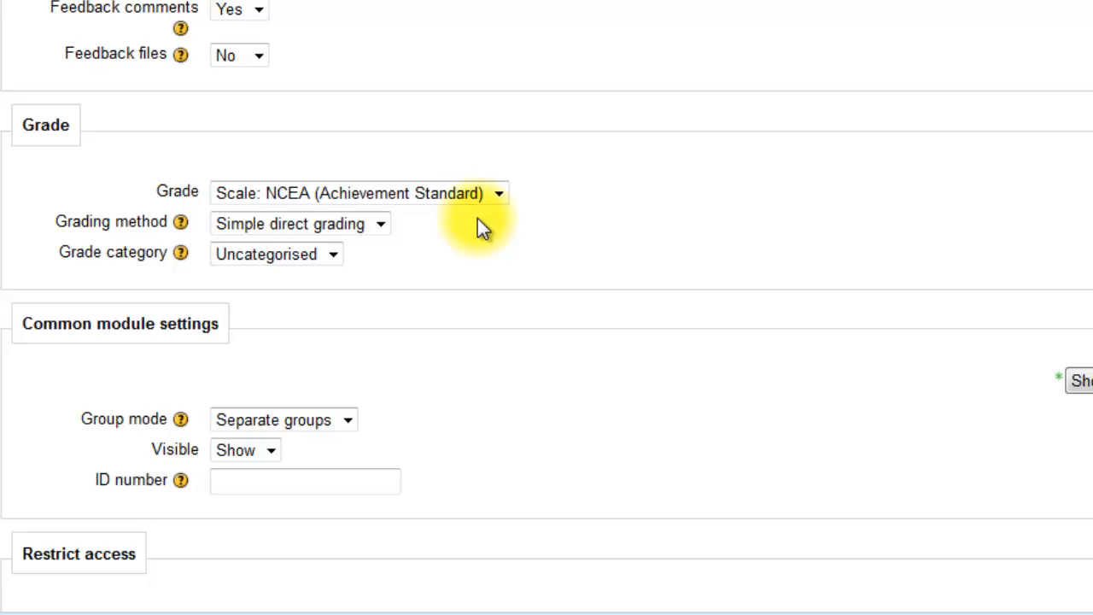
{"action": "mouse_move", "coordinate": [572, 248]}
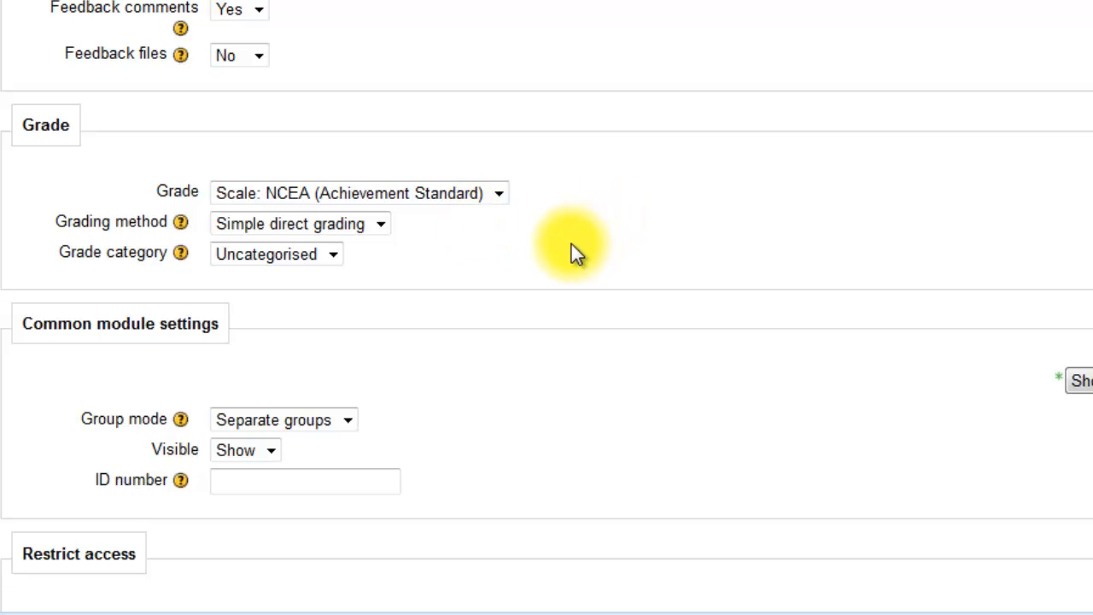
{"action": "scroll", "scroll_direction": "down", "scroll_amount": 3}
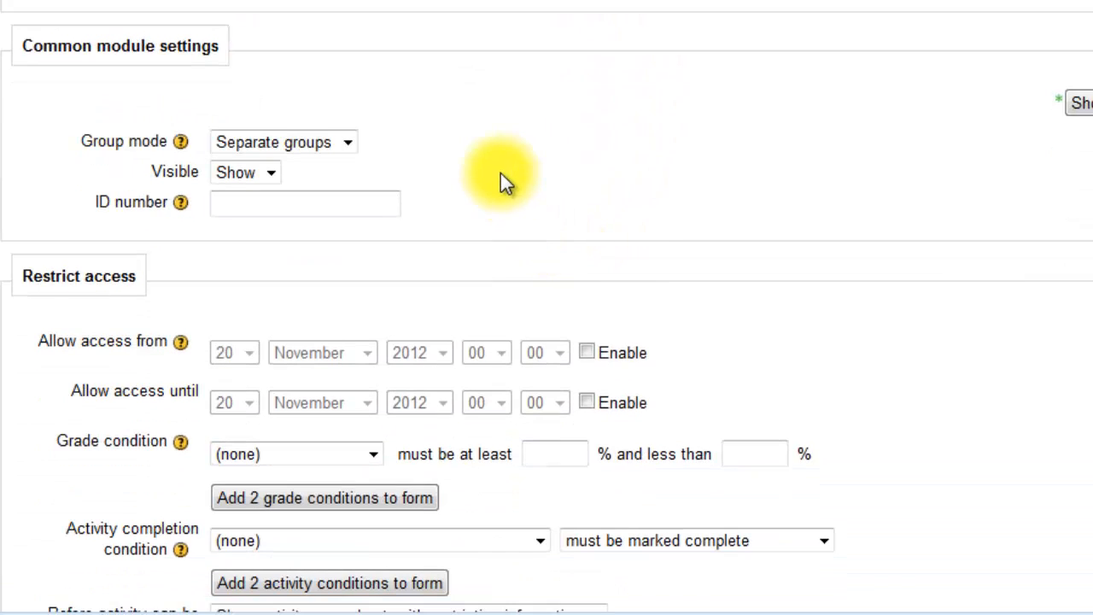
{"action": "scroll", "scroll_direction": "down", "scroll_amount": 3}
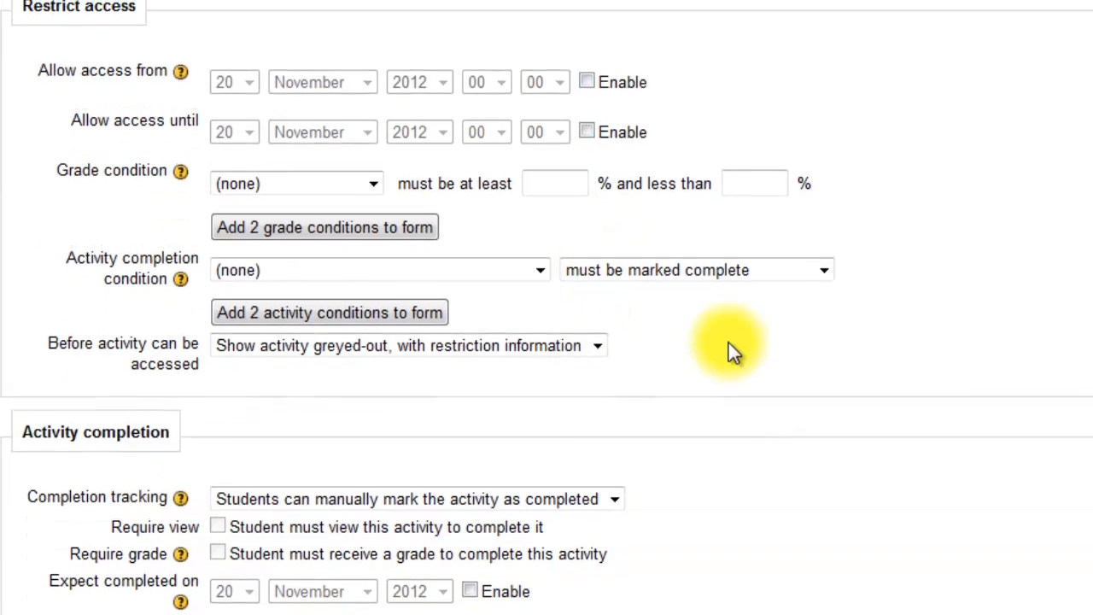
{"action": "scroll", "scroll_direction": "up", "scroll_amount": 3}
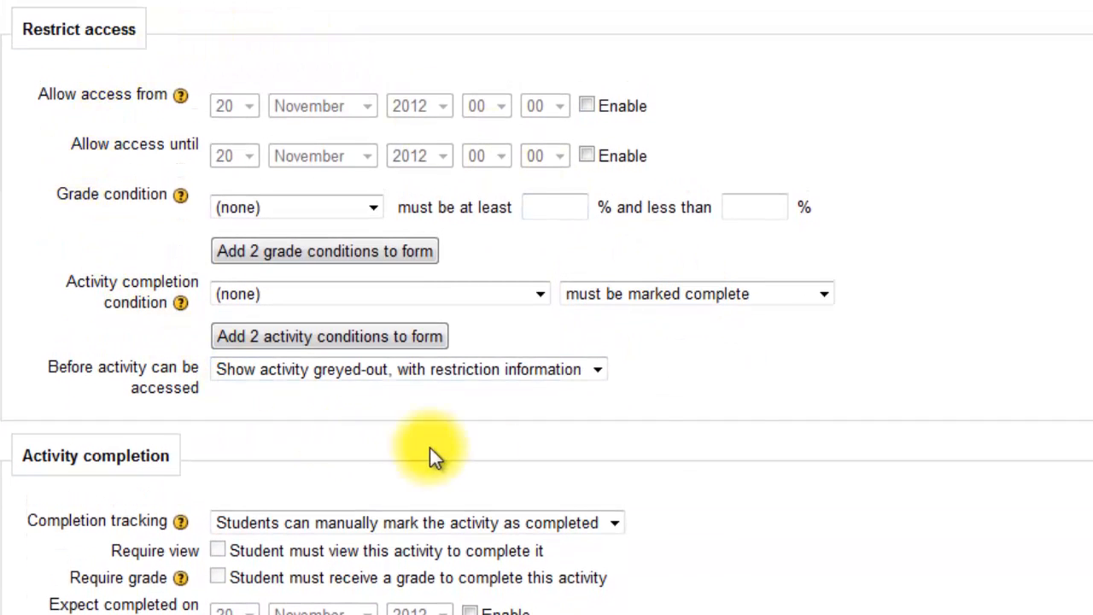
{"action": "mouse_move", "coordinate": [750, 399]}
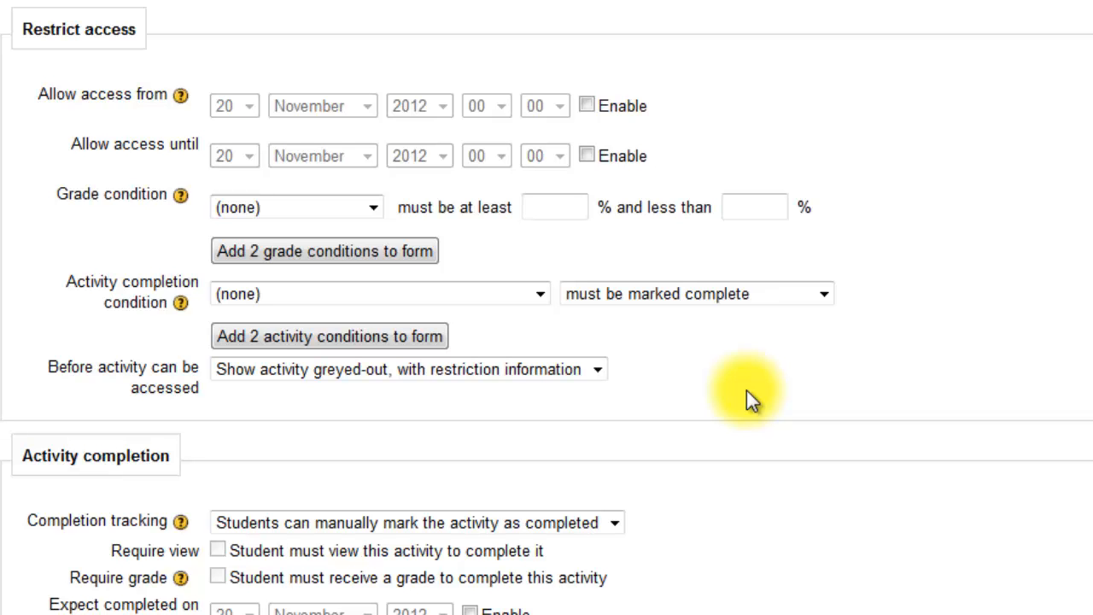
{"action": "scroll", "scroll_direction": "down", "scroll_amount": 3}
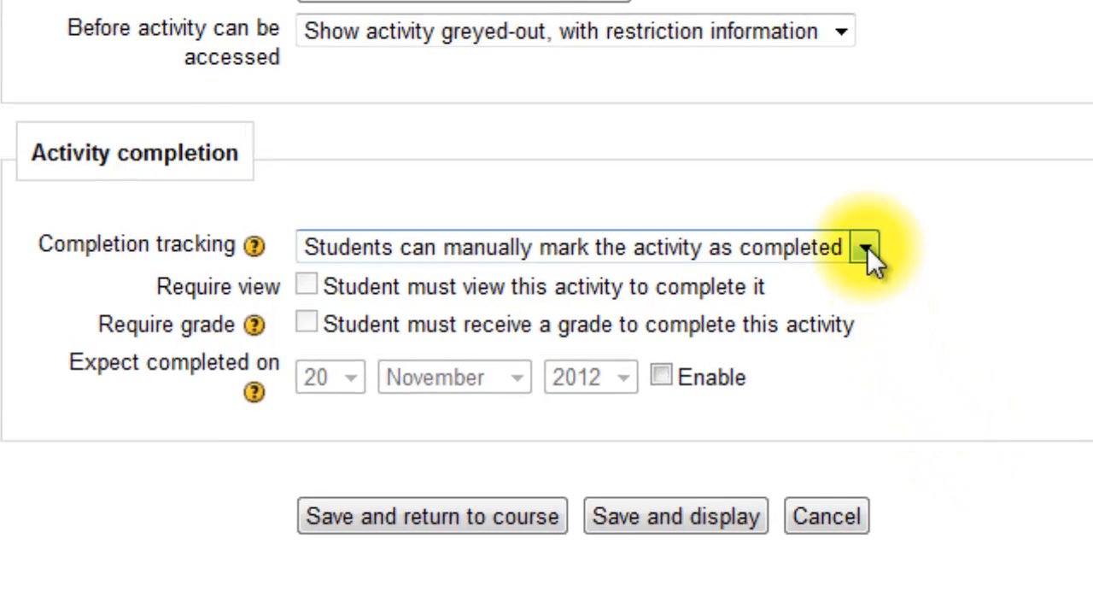
- Track completion as complete when conditions are met with Require grade, then save and display
{"action": "left_click", "coordinate": [864, 246]}
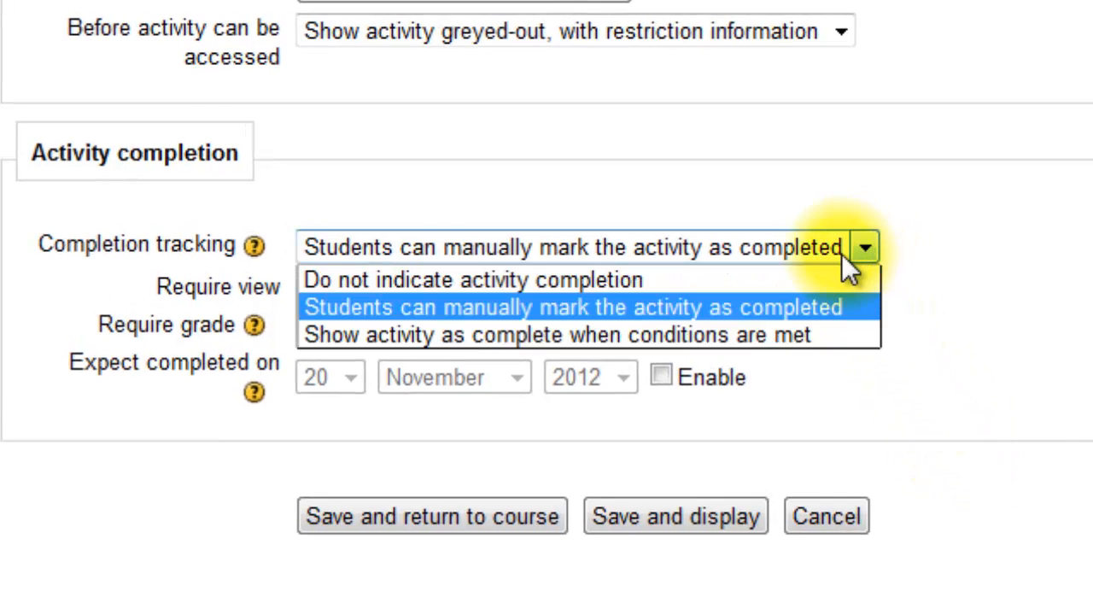
{"action": "left_click", "coordinate": [557, 333]}
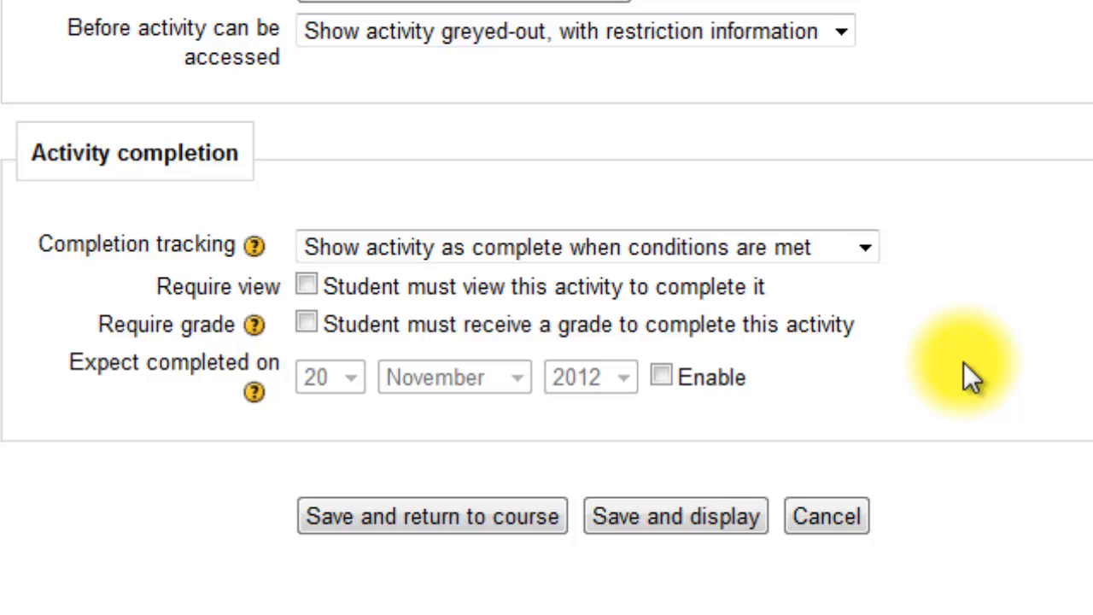
{"action": "mouse_move", "coordinate": [389, 353]}
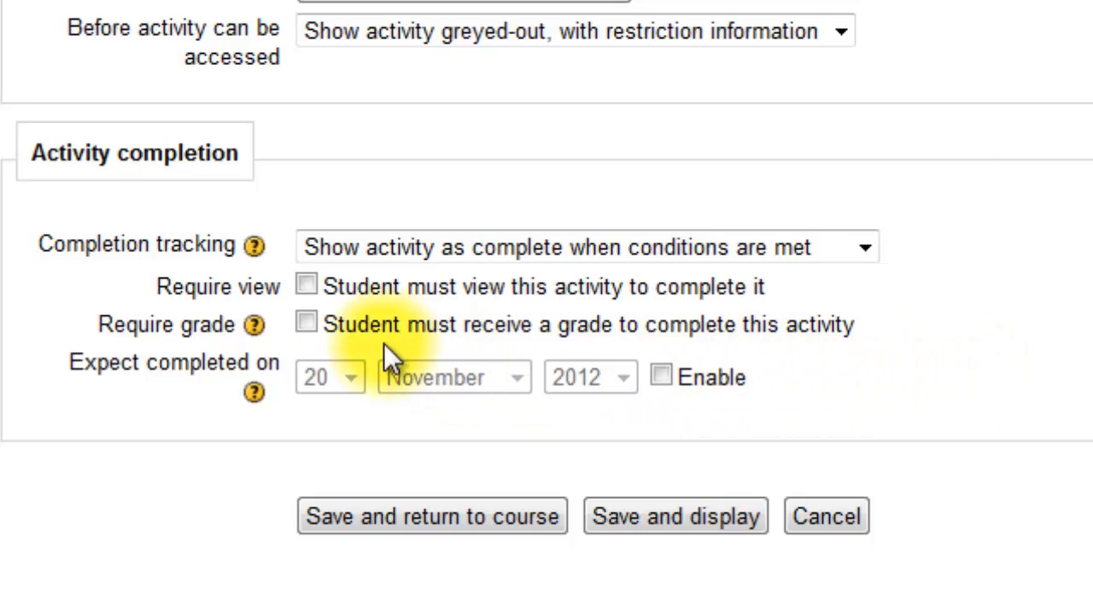
{"action": "left_click", "coordinate": [306, 321]}
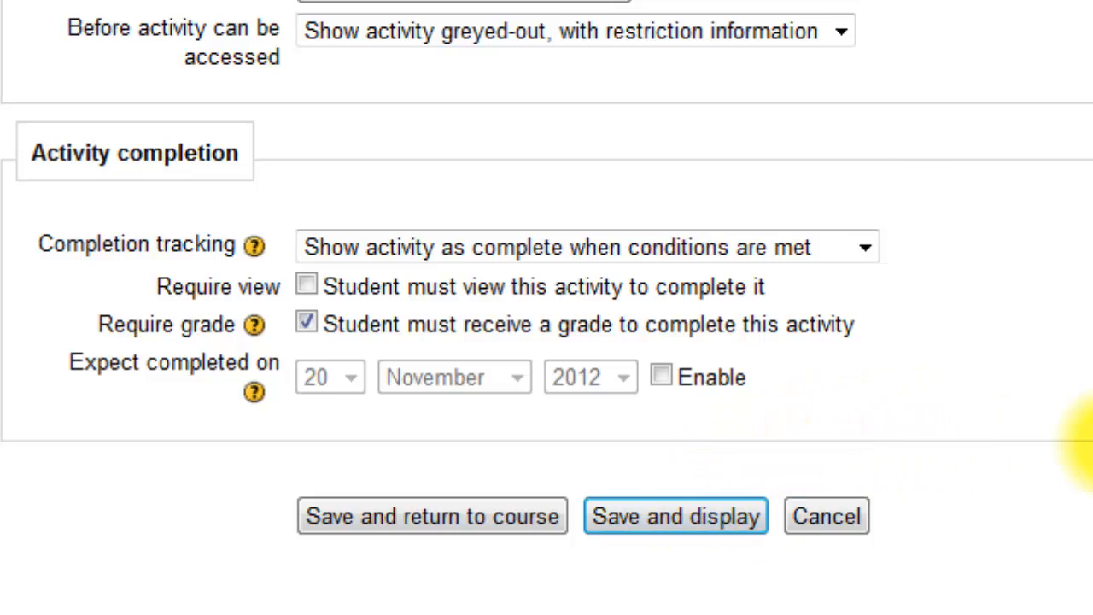
{"action": "left_click", "coordinate": [676, 516]}
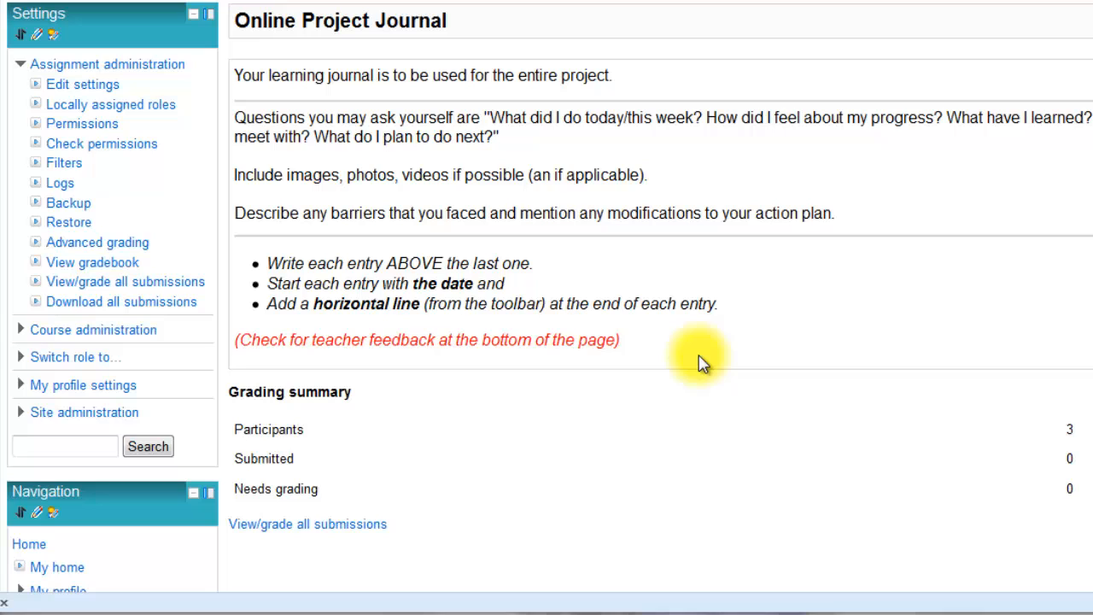
{"action": "mouse_move", "coordinate": [407, 186]}
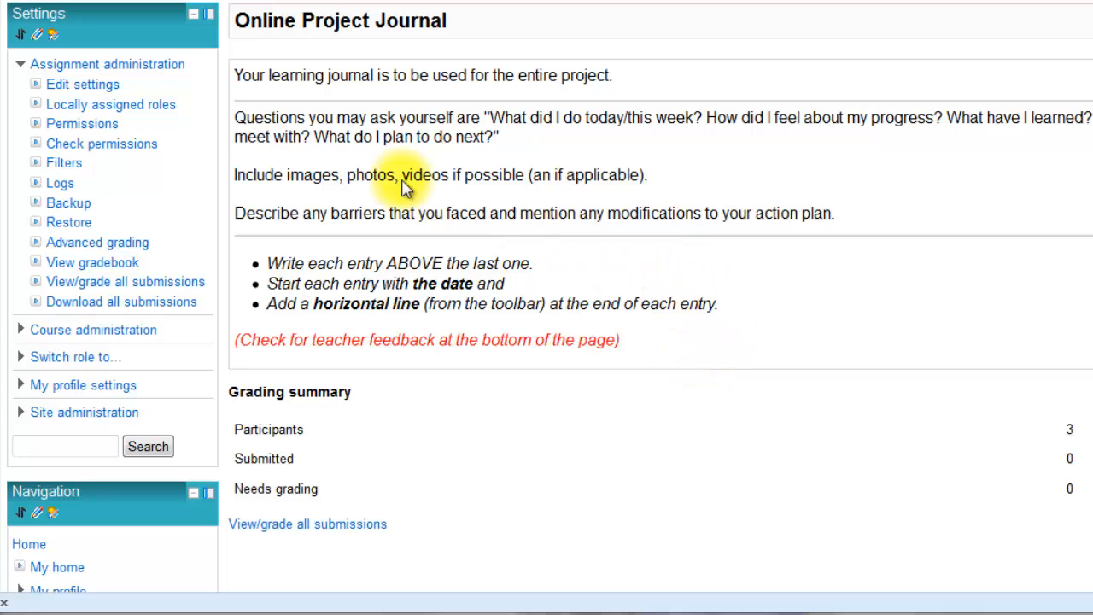
{"action": "mouse_move", "coordinate": [99, 69]}
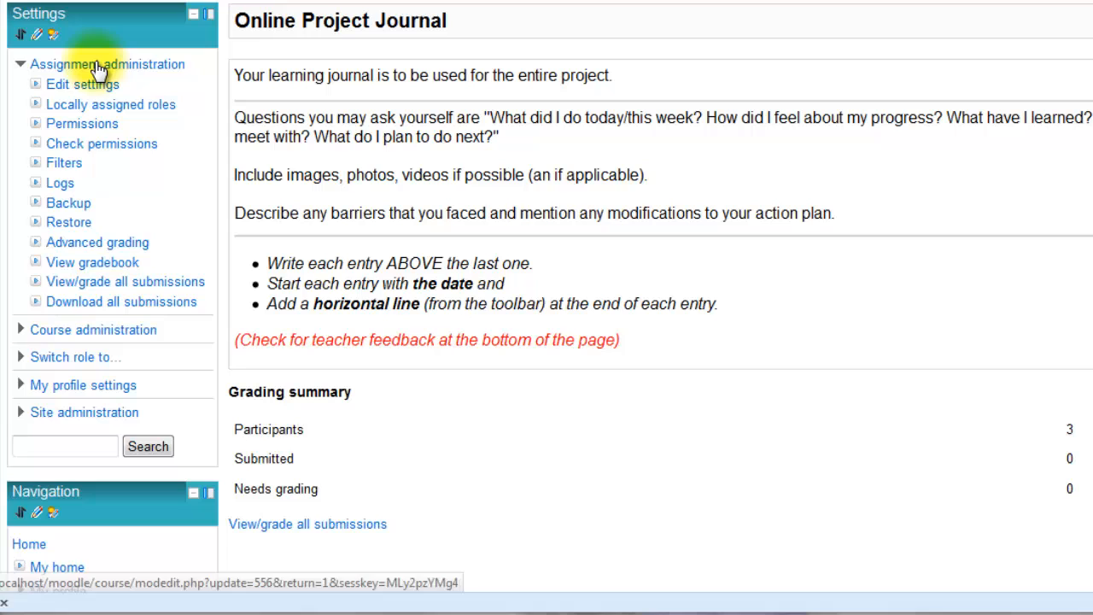
{"action": "mouse_move", "coordinate": [640, 379]}
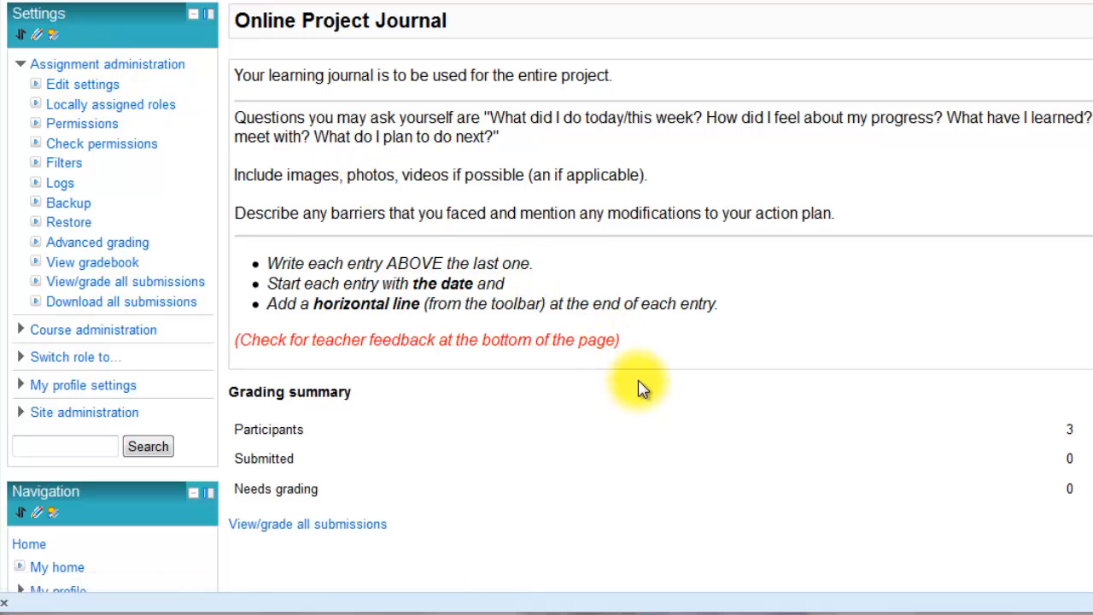
{"action": "mouse_move", "coordinate": [823, 478]}
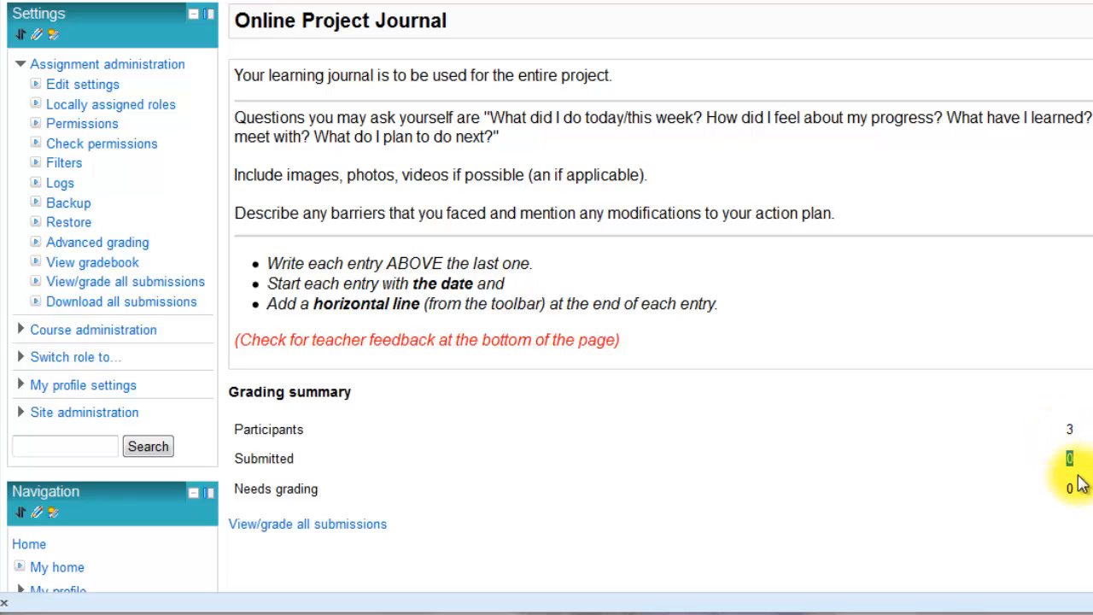
{"action": "mouse_move", "coordinate": [977, 533]}
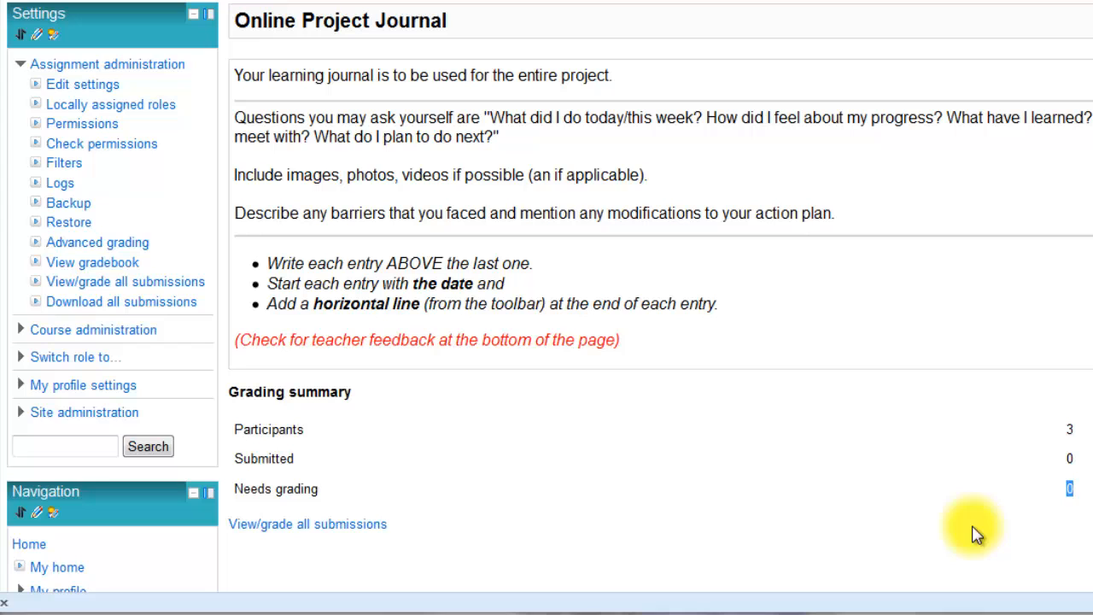
{"action": "mouse_move", "coordinate": [453, 560]}
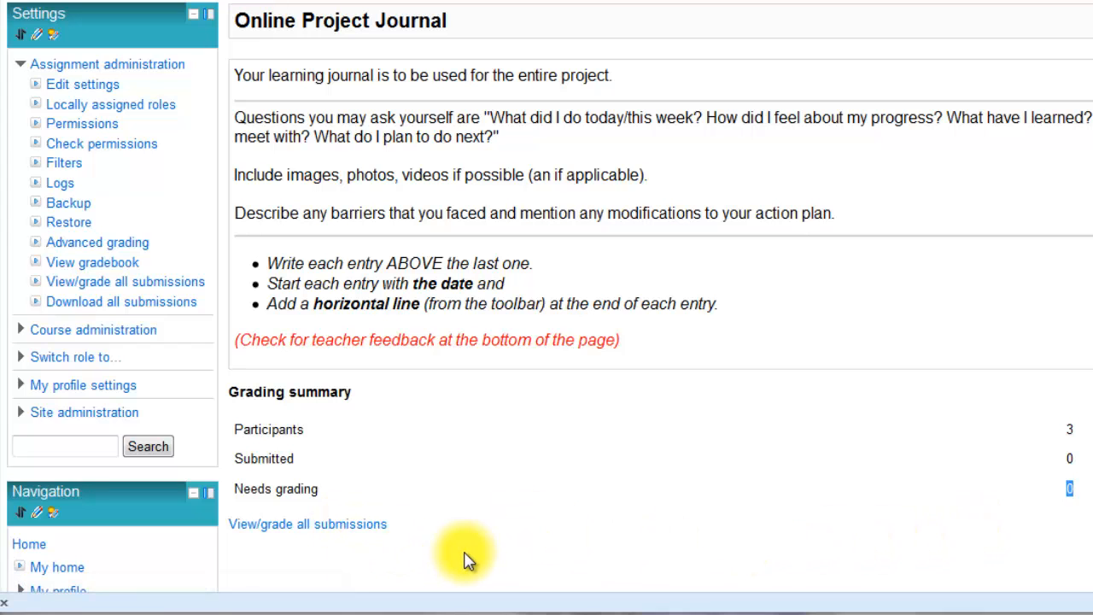
{"action": "scroll", "scroll_direction": "down", "scroll_amount": 3}
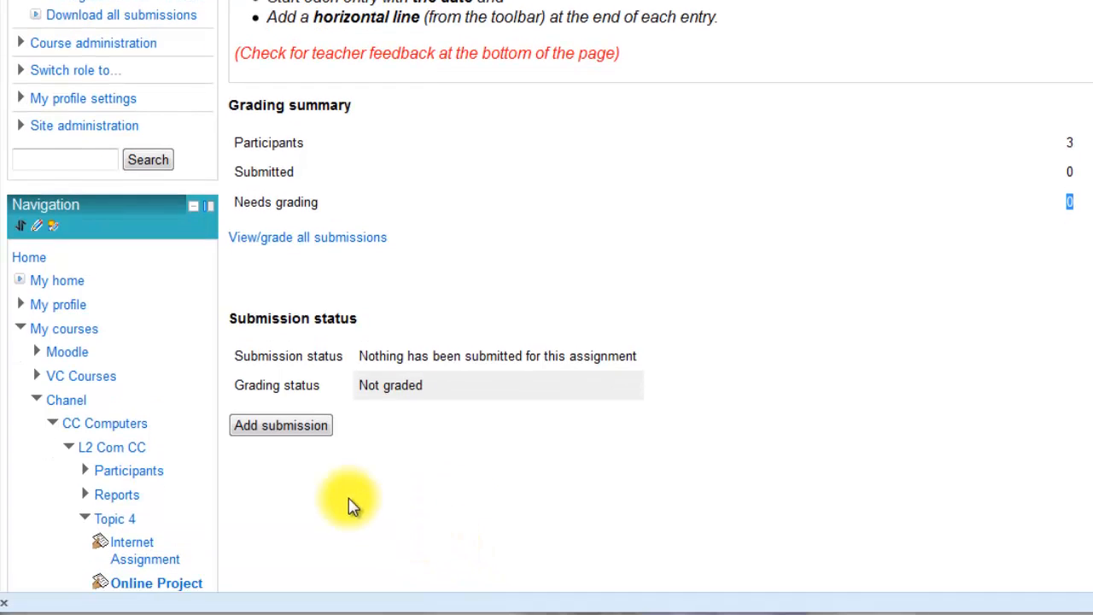
{"action": "mouse_move", "coordinate": [333, 487]}
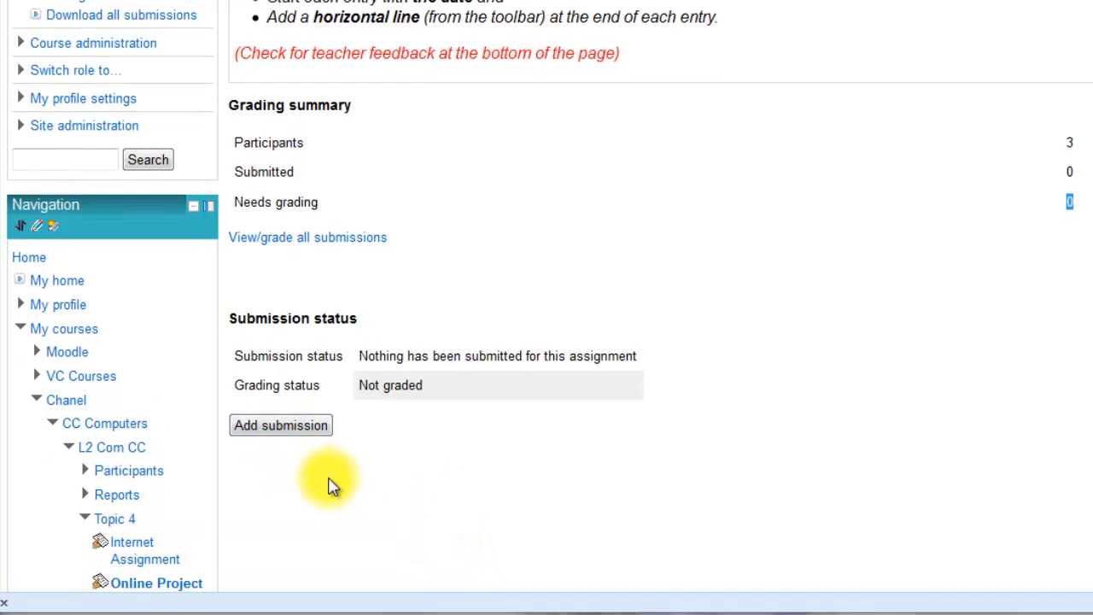